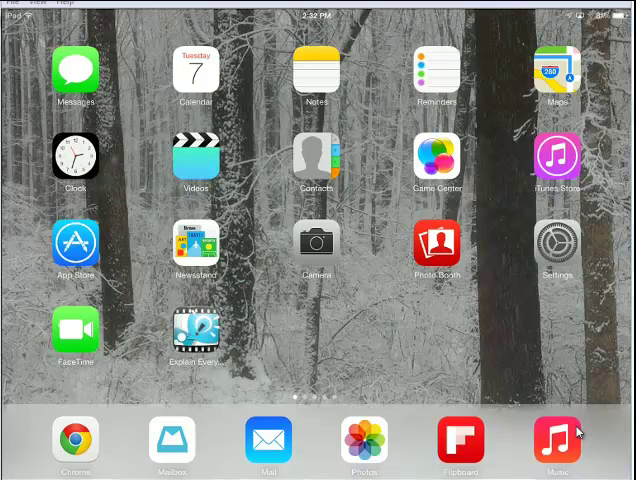
Step: Discard the unsaved project and create a new project on the white colour template
left_click(196, 332)
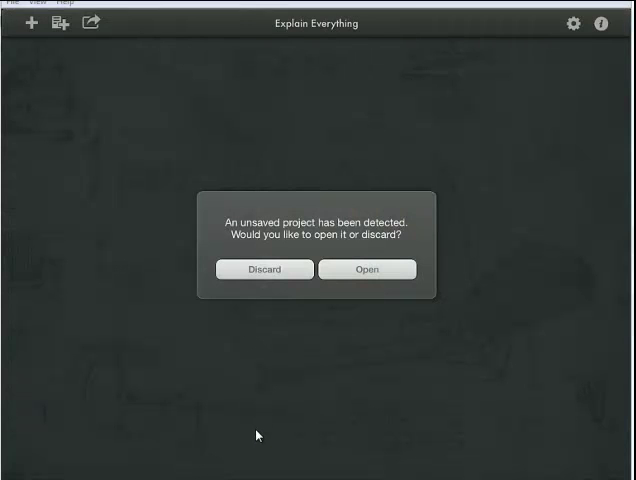
left_click(366, 268)
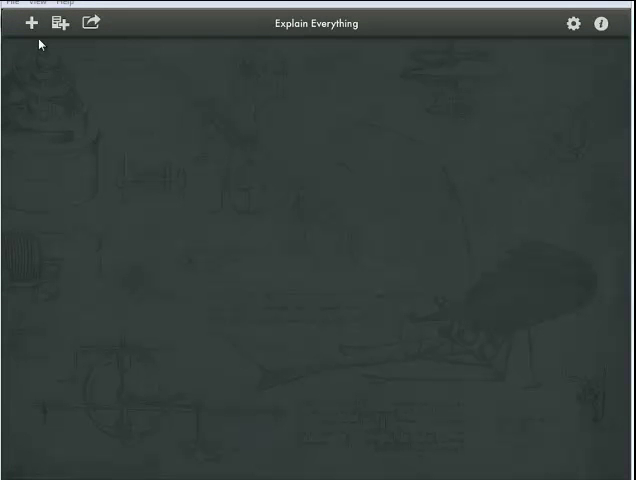
left_click(32, 24)
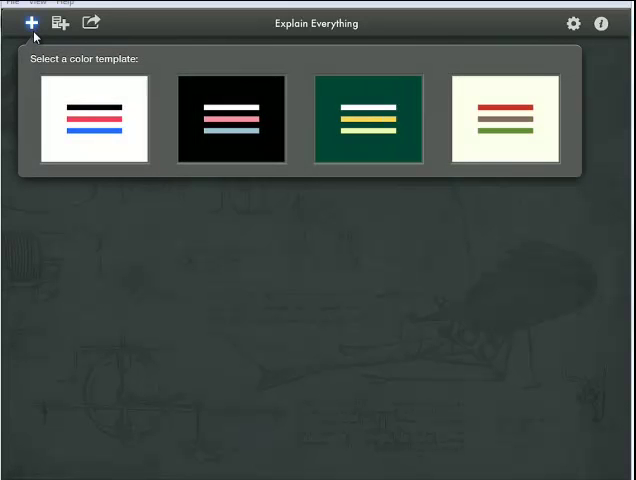
left_click(92, 120)
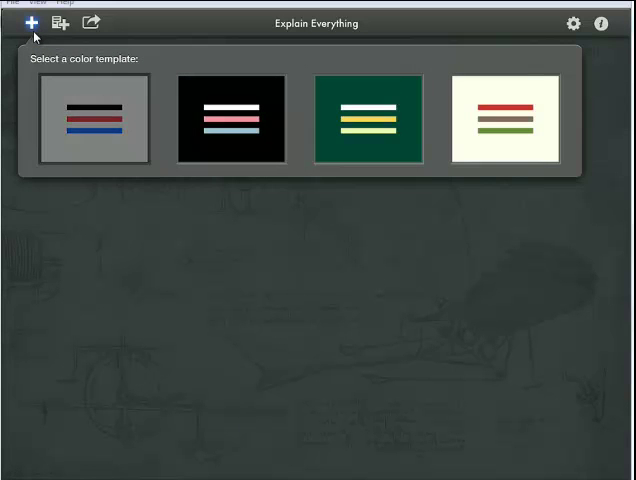
left_click(92, 120)
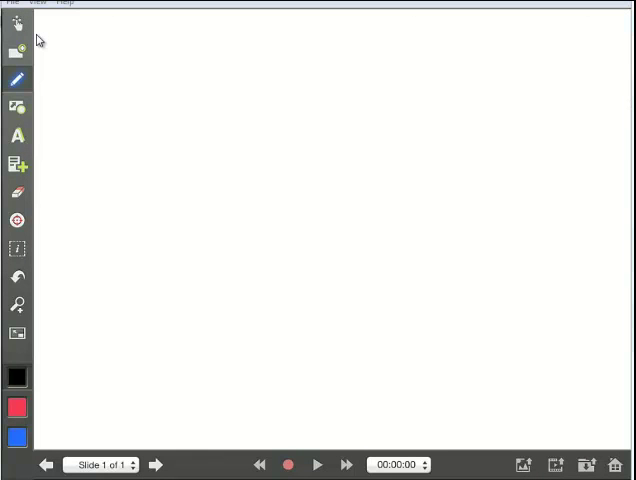
mouse_move(112, 88)
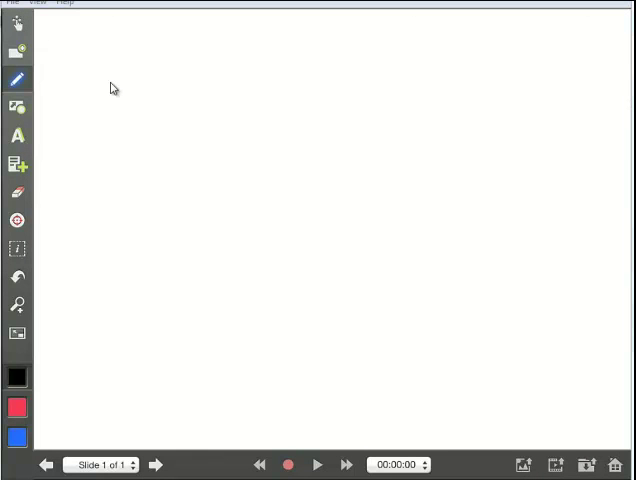
Step: Place a text box on the slide reading 'Working with a Dell Computer'
left_click(16, 136)
type("Workin")
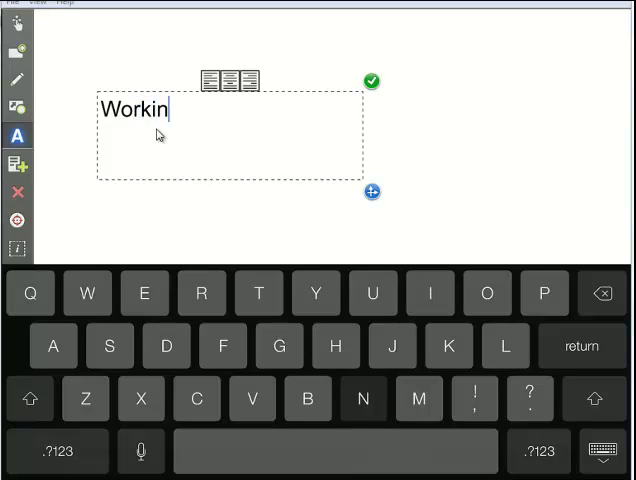
type("g with")
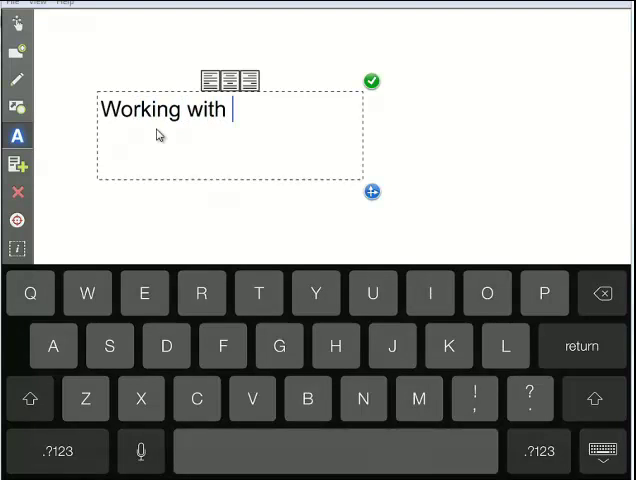
type("a Dell")
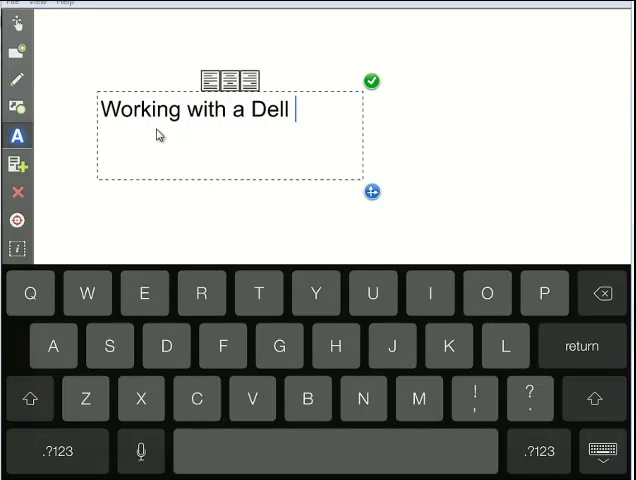
type("Computer")
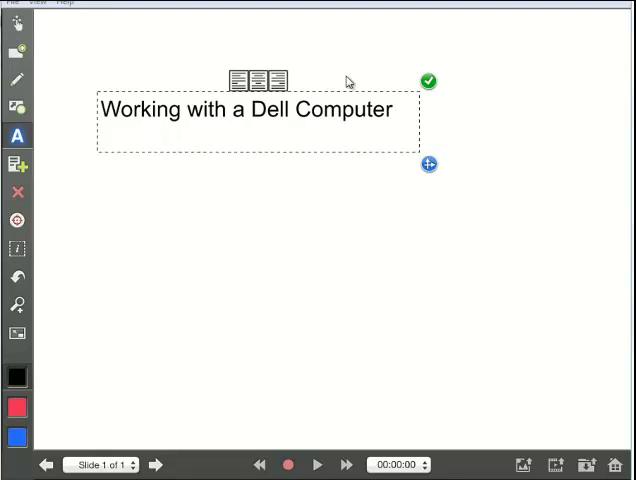
mouse_move(246, 60)
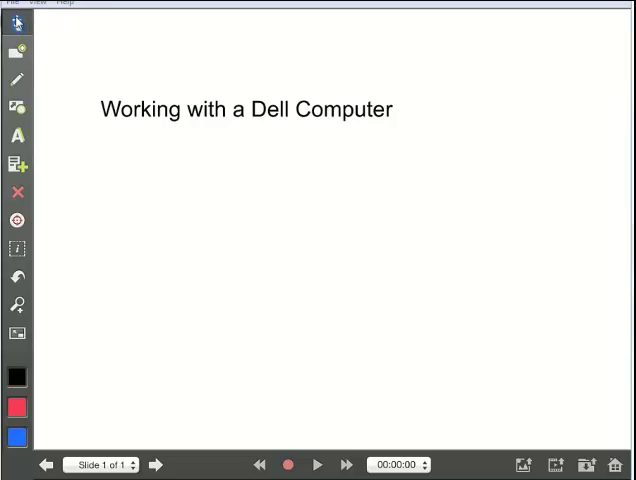
Step: Drag the title text box to the top centre of the slide
left_click_drag(246, 108, 444, 108)
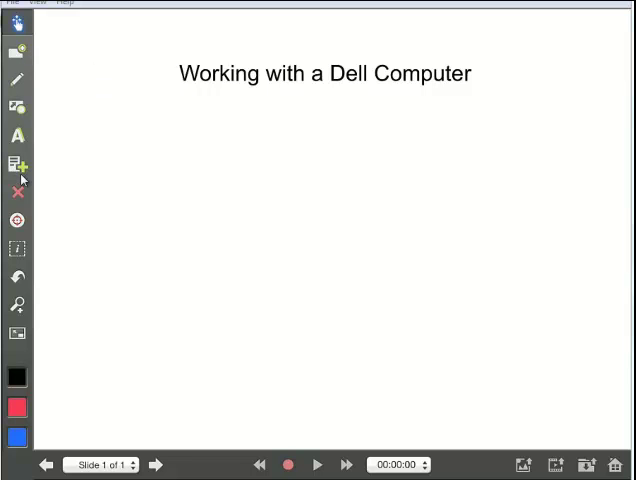
mouse_move(24, 186)
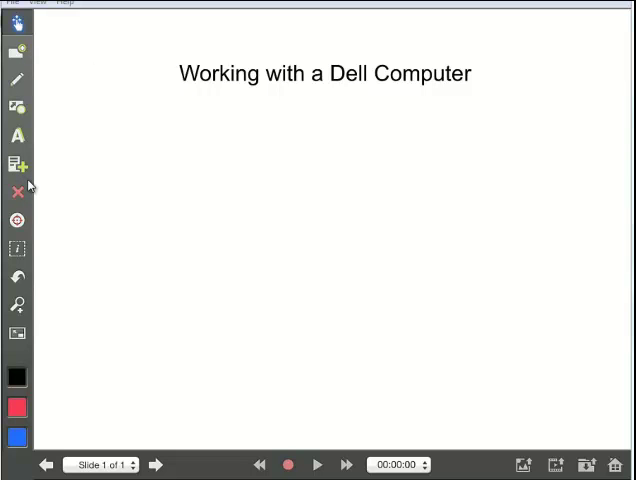
Step: Insert an existing photo and open the Camera Roll album to pick the PC photo
left_click(16, 164)
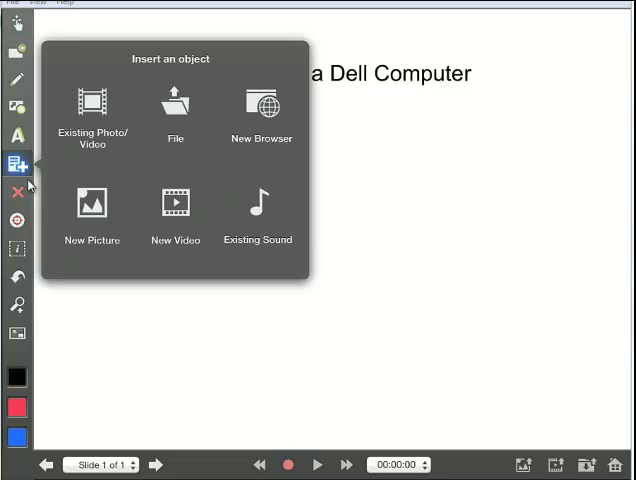
mouse_move(144, 110)
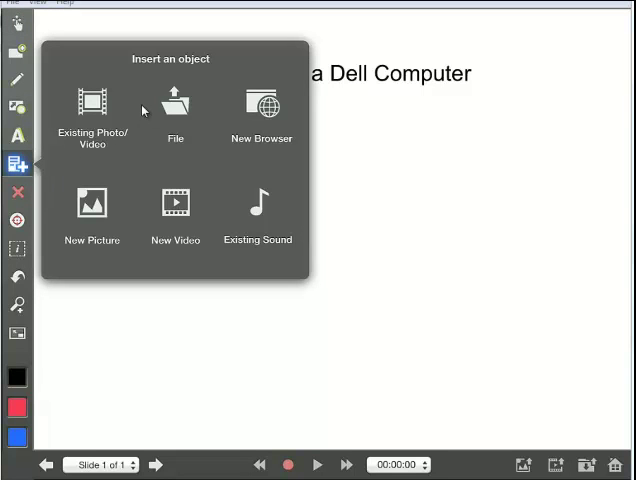
mouse_move(120, 196)
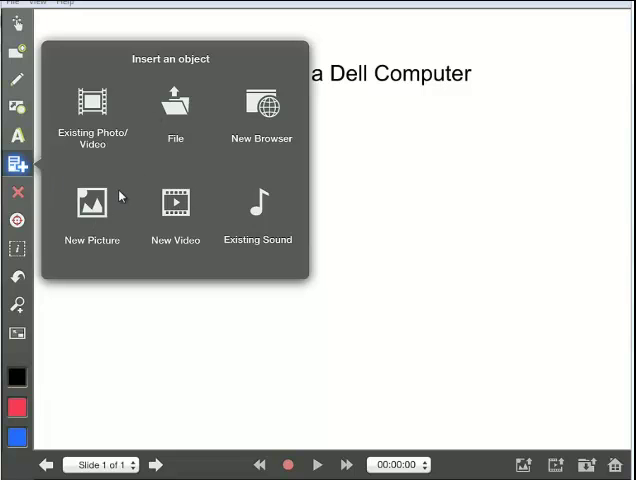
mouse_move(108, 176)
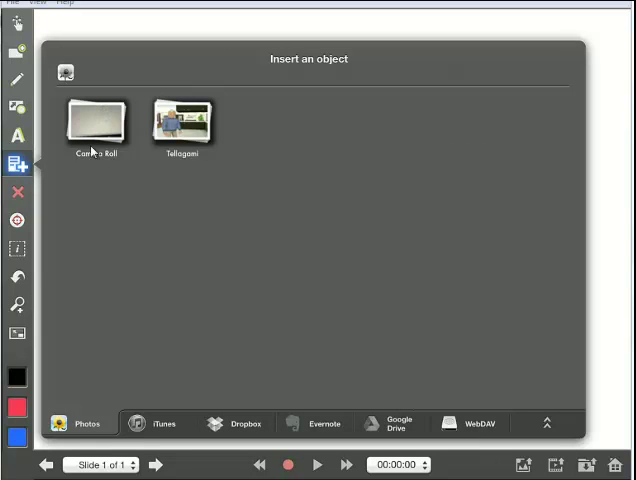
double_click(96, 120)
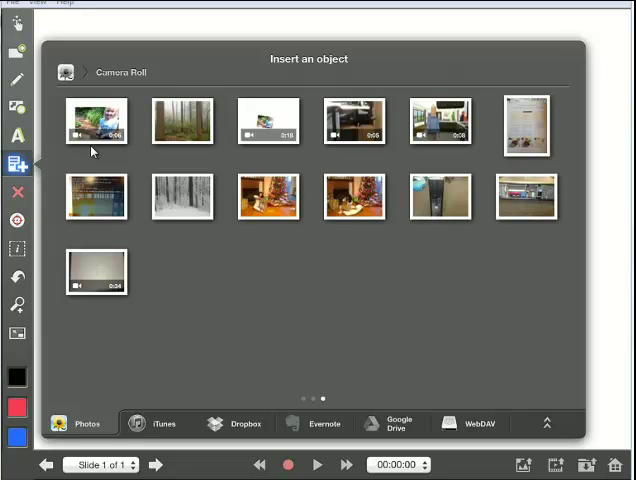
mouse_move(540, 232)
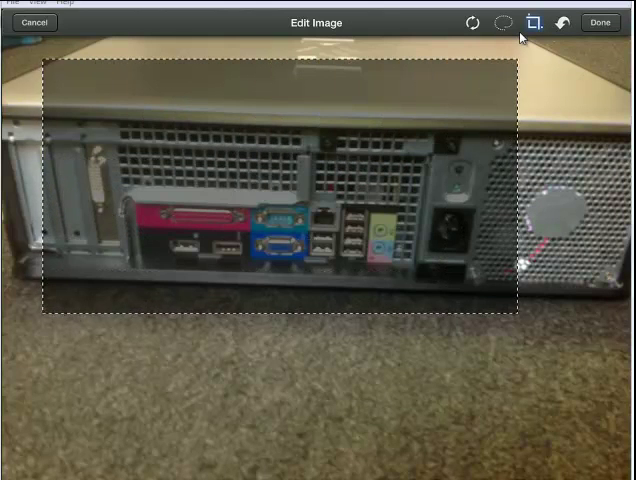
Step: Crop the photo to the strip of back ports and place it on the slide
left_click(540, 22)
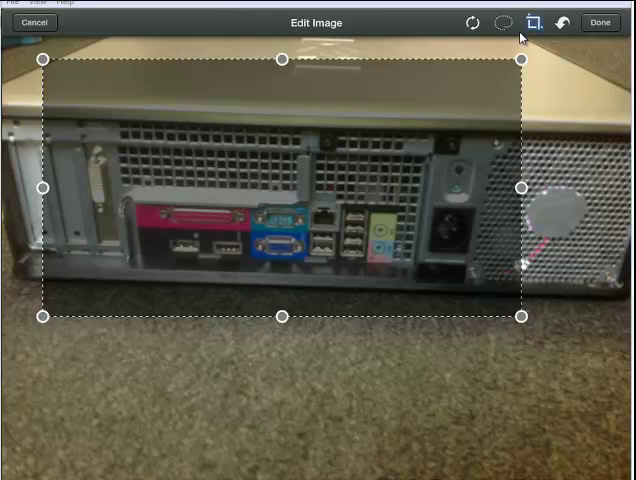
left_click_drag(282, 60, 282, 172)
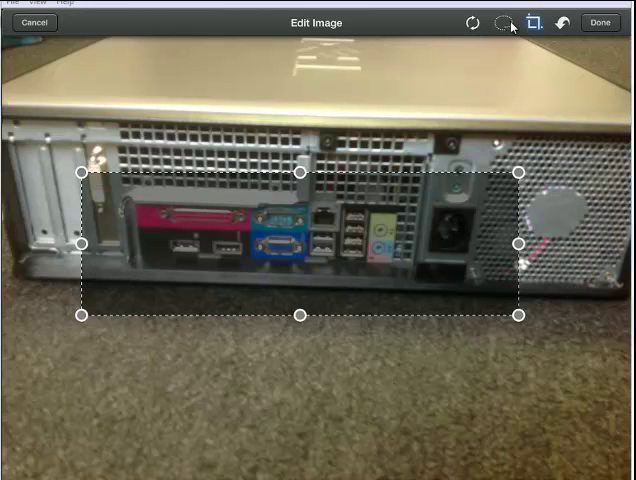
mouse_move(470, 28)
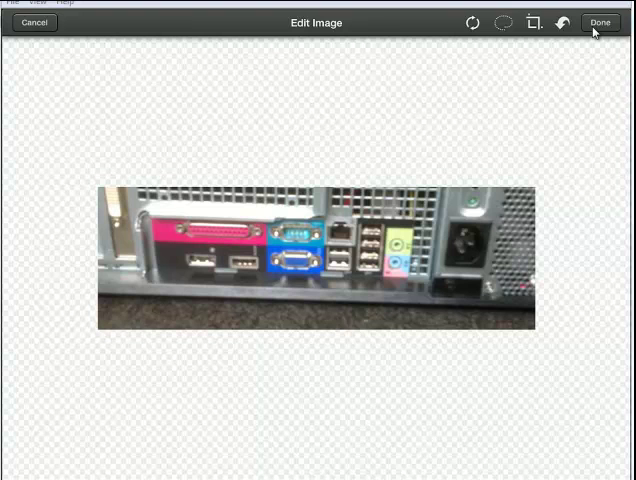
left_click(600, 22)
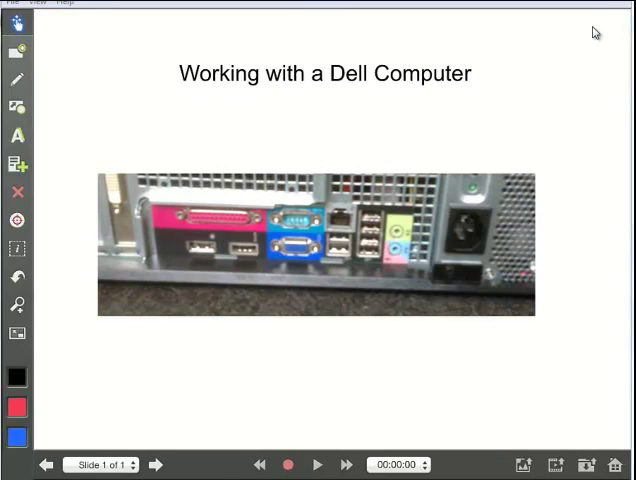
mouse_move(588, 38)
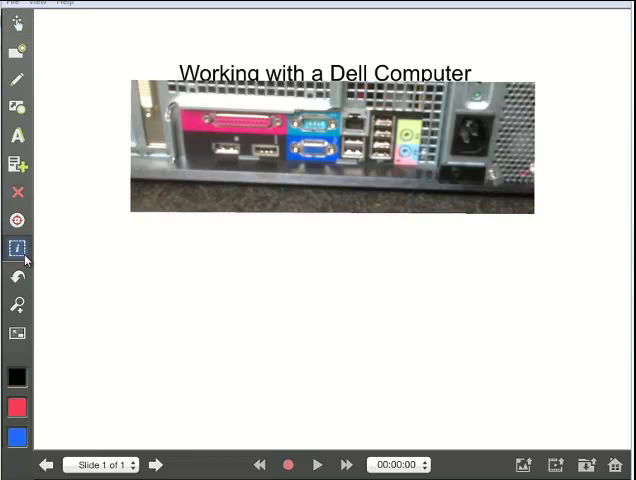
Step: Send the photo behind the title so the text sits over it
right_click(330, 144)
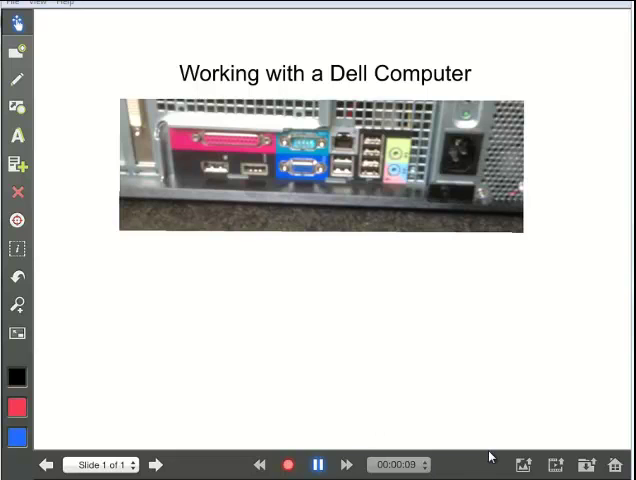
Step: Stop the ten-second narration recording, play it back and stop playback
left_click(318, 464)
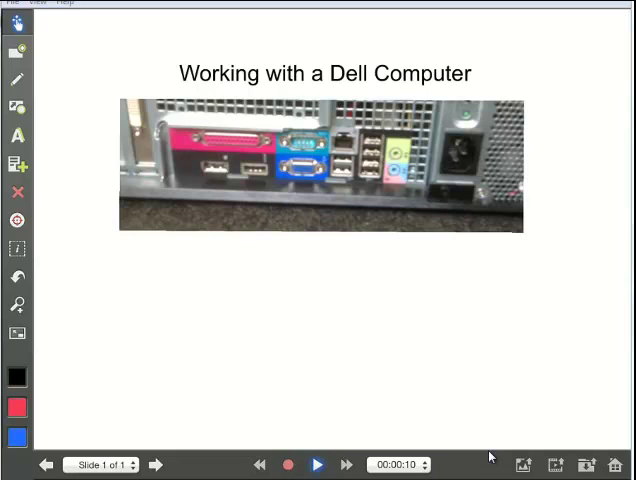
left_click(318, 464)
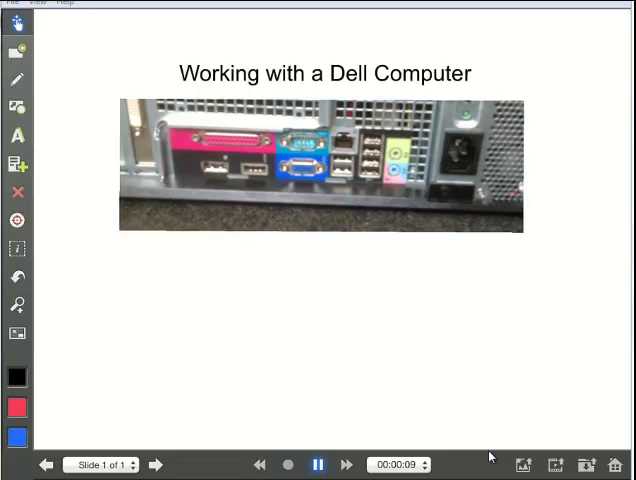
left_click(318, 464)
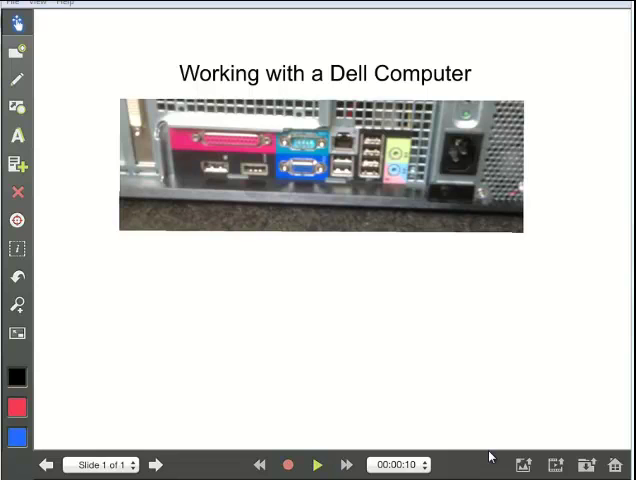